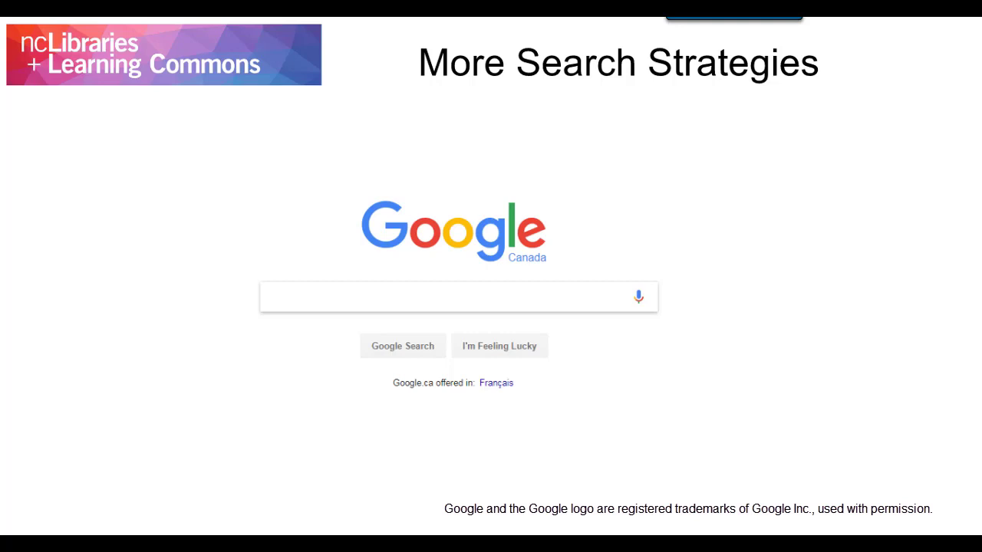
Show search examples 'Health care reform Canada -United States', 'site:cbc.ca', 'info:cbc.ca', then reveal the Advanced Search form
text(Health care reform Canada -United States)
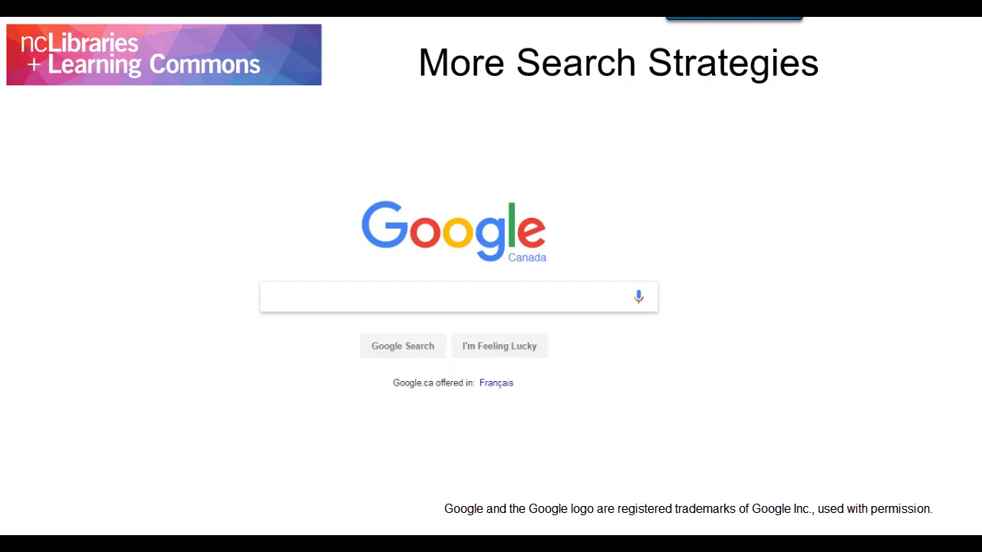
text(Health care site:cbc.ca)
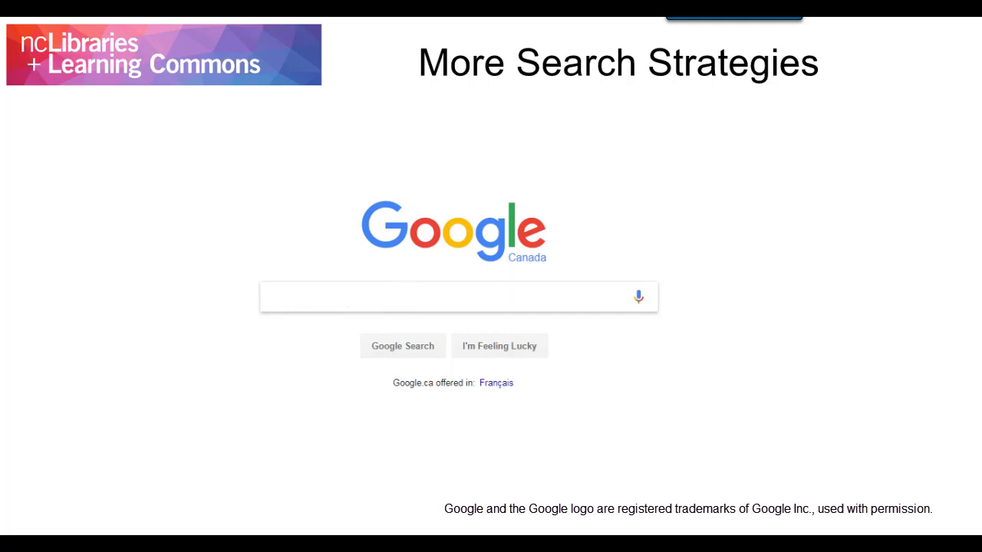
text(info:cbc.ca)
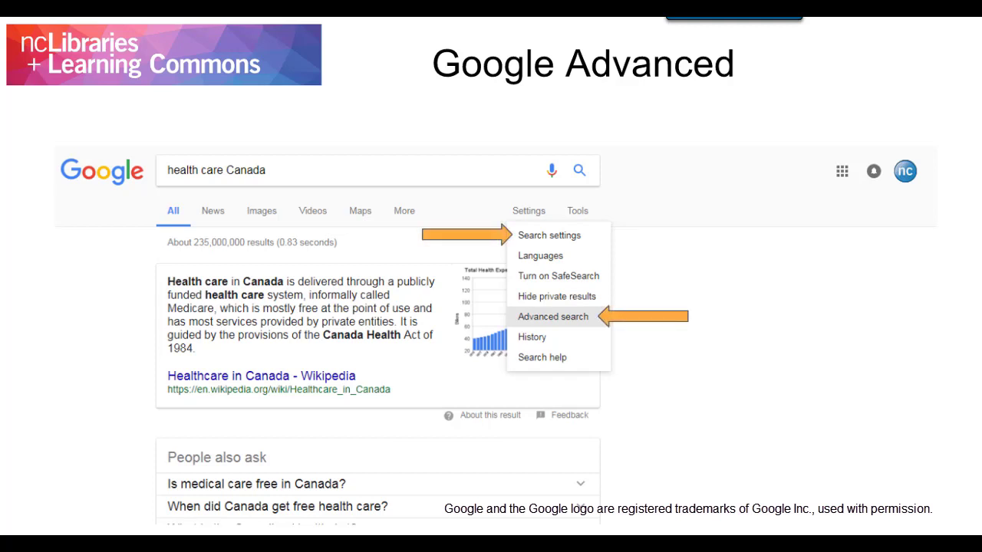
click(552, 316)
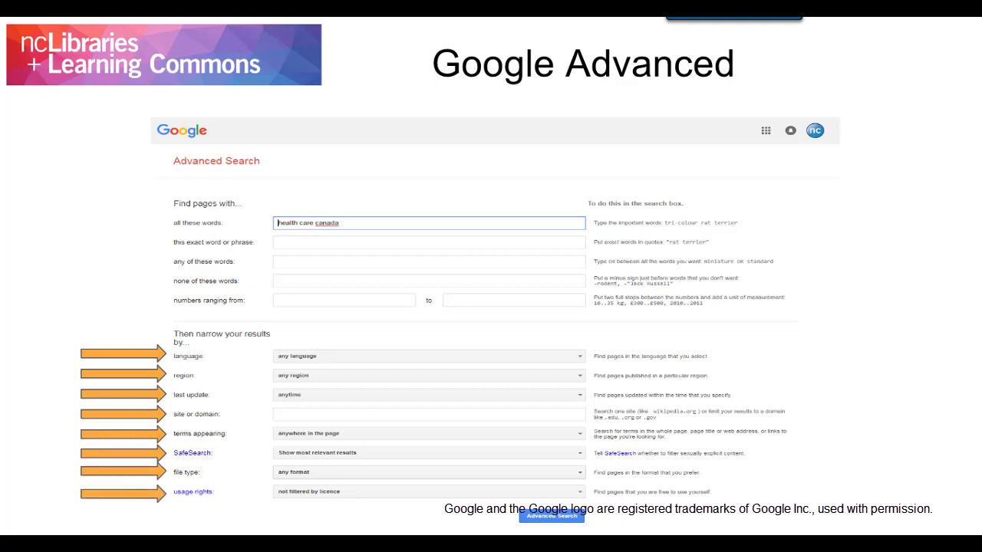
Advance to the Other Search Engines slide showing DuckDuckGo and Google Scholar
key(Right)
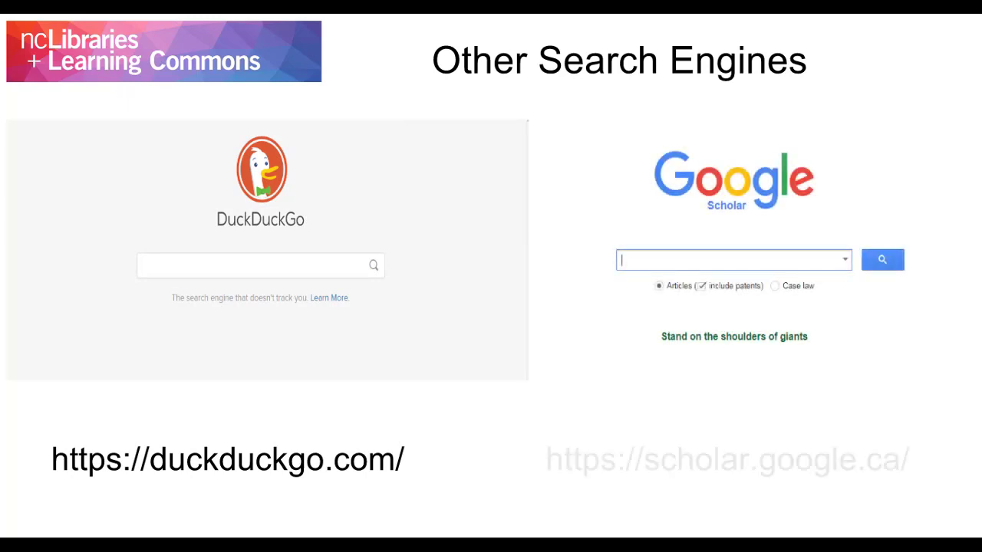